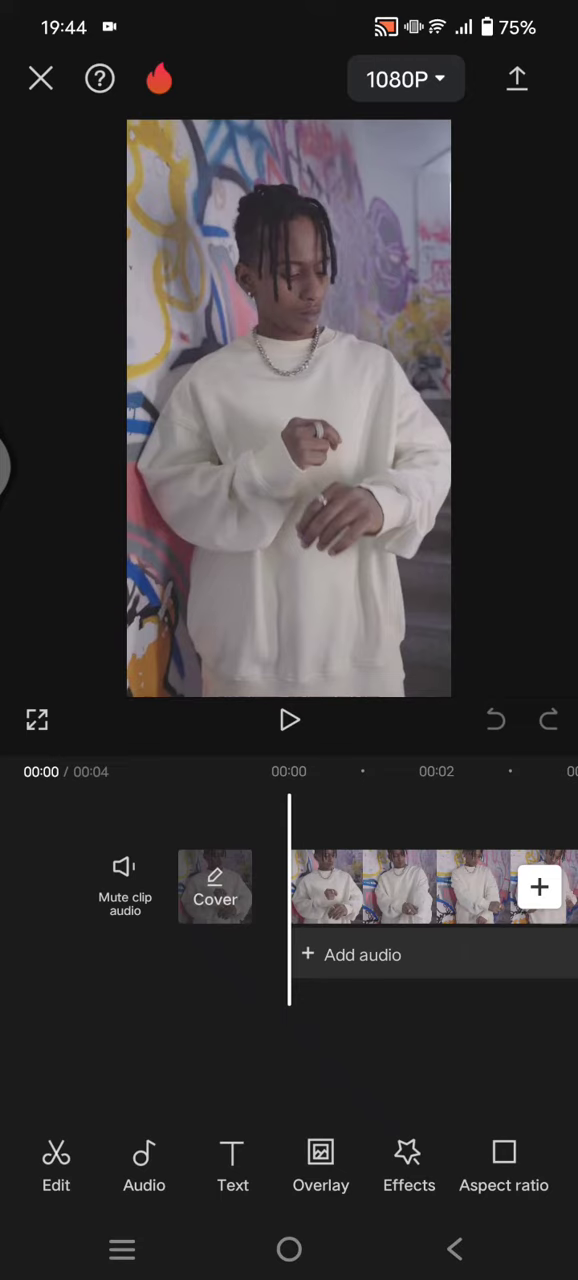
- Add the smiling sunglasses emoji from the Stickers emoji category to the video
{"action": "left_click", "coordinate": [289, 720]}
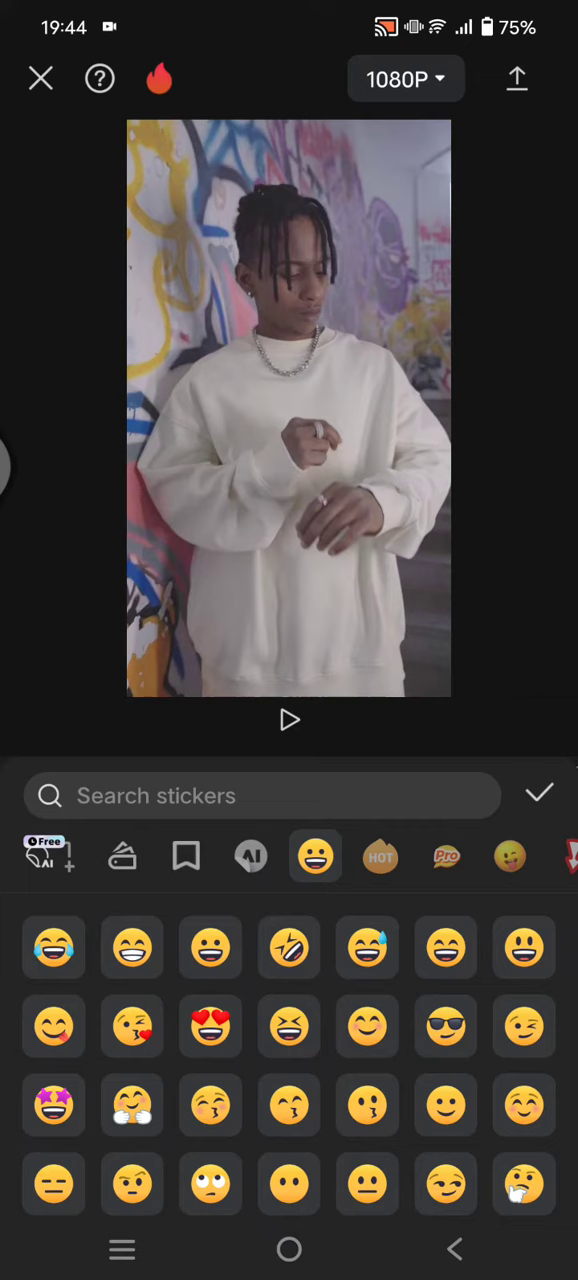
{"action": "left_click", "coordinate": [446, 1027]}
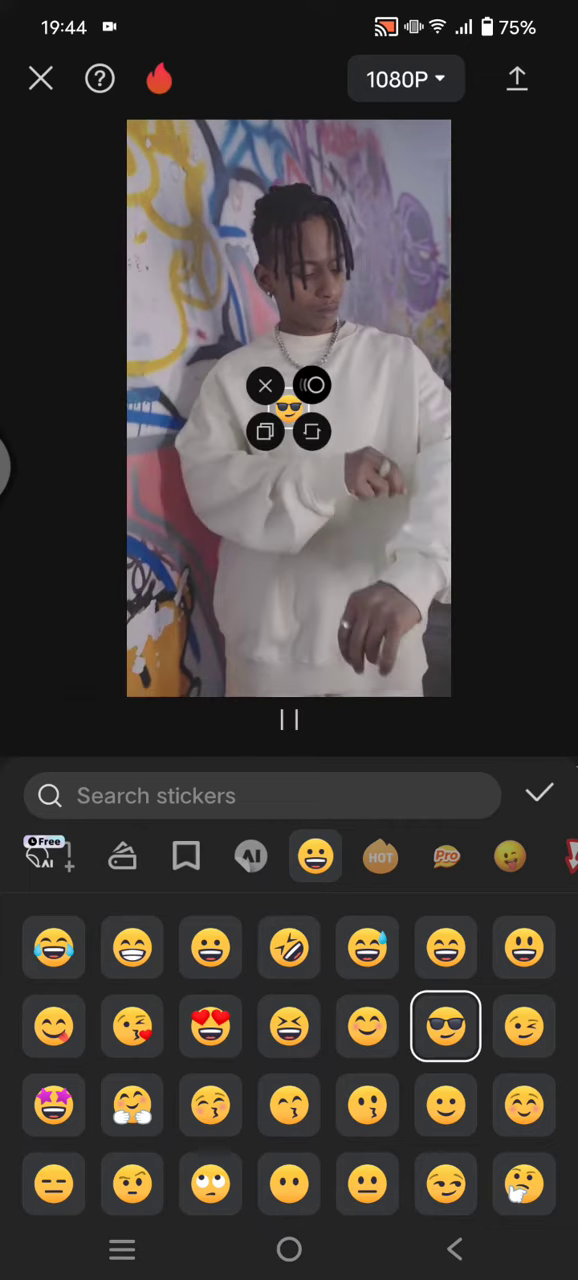
{"action": "left_click", "coordinate": [539, 795]}
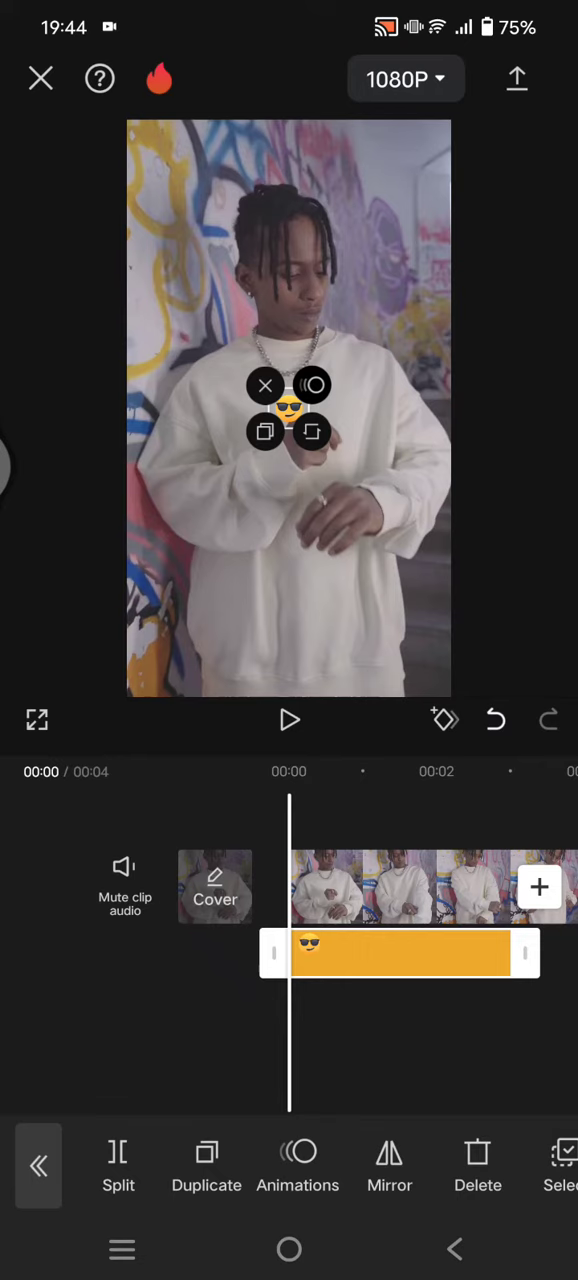
- Enlarge the sunglasses sticker and drag it up over the person's face
{"action": "left_click_drag", "start_coordinate": [313, 431], "coordinate": [360, 470]}
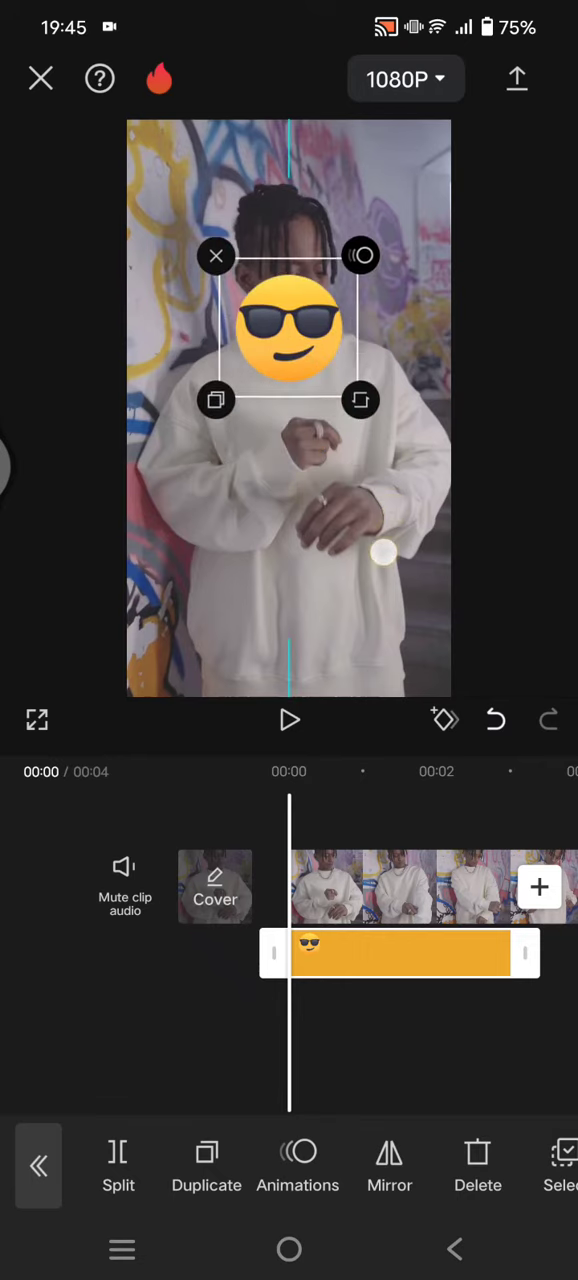
{"action": "left_click_drag", "start_coordinate": [289, 328], "coordinate": [289, 268]}
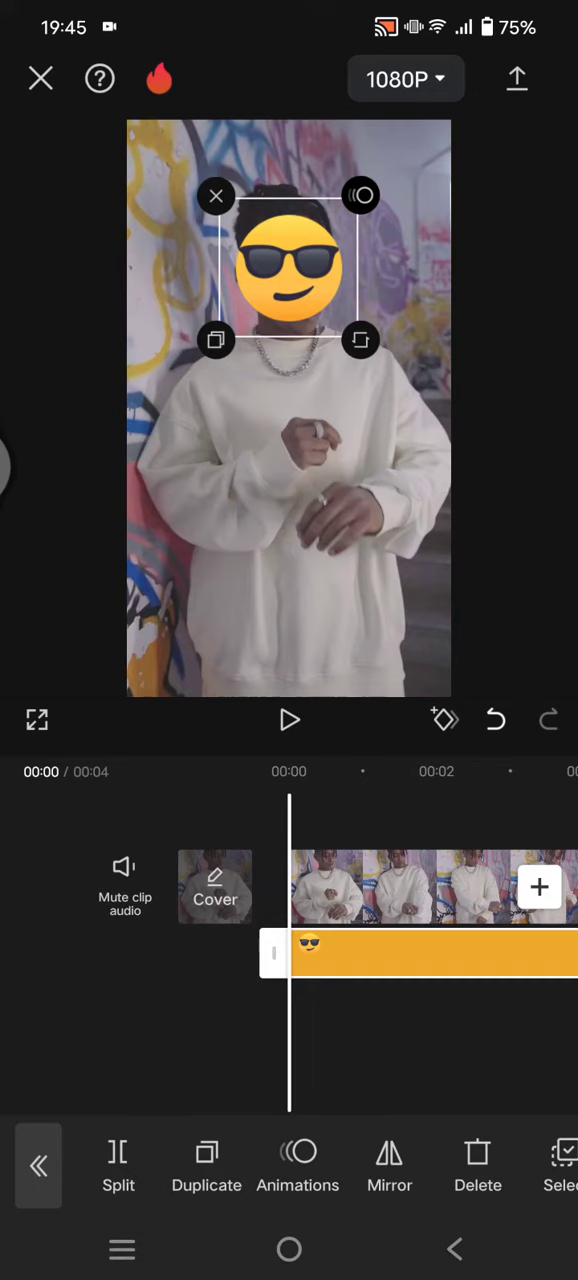
{"action": "scroll", "scroll_direction": "left", "scroll_amount": 3}
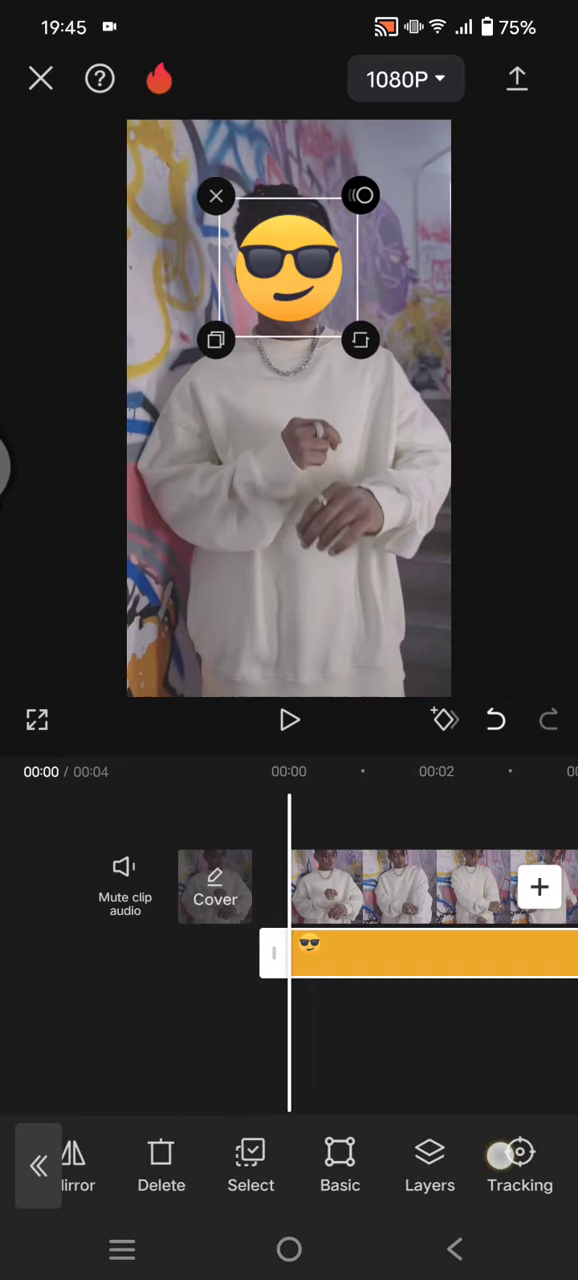
- Run Tracking on the sunglasses sticker until tracking completes
{"action": "left_click", "coordinate": [519, 1165]}
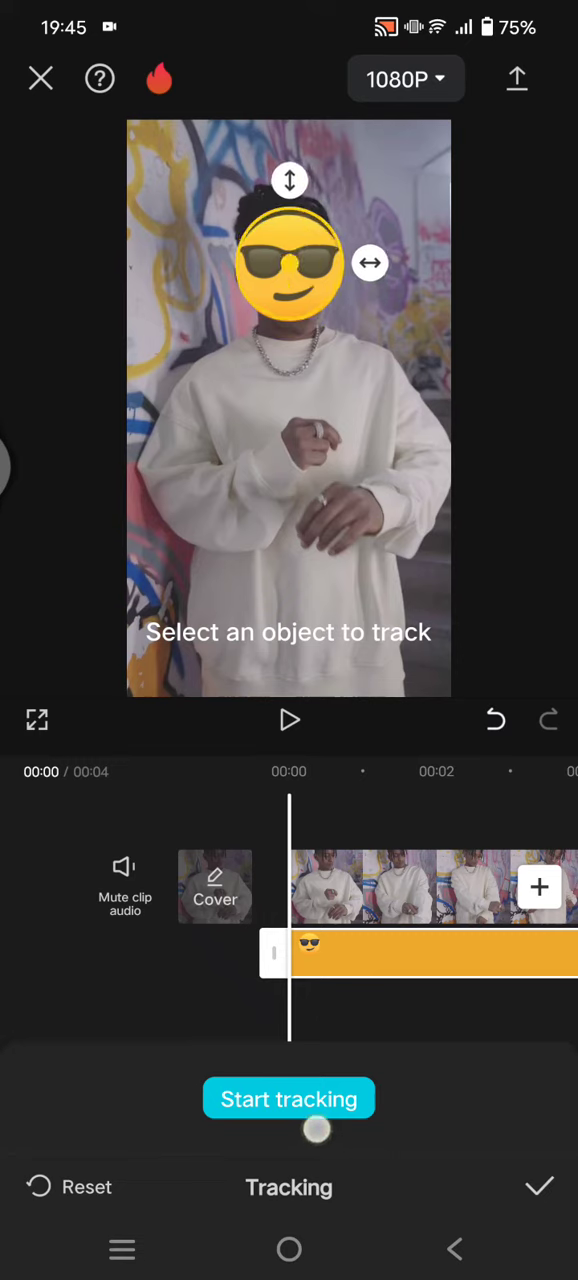
{"action": "left_click", "coordinate": [289, 1099]}
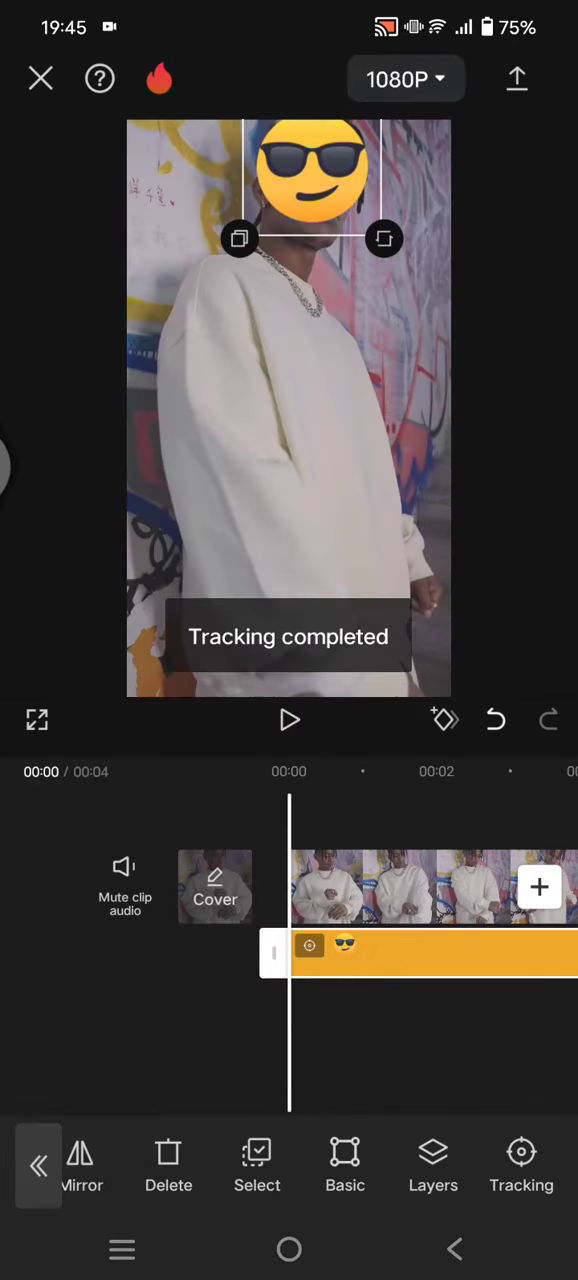
- Return the playhead to the clip start and play it to preview tracking
{"action": "left_click", "coordinate": [289, 720]}
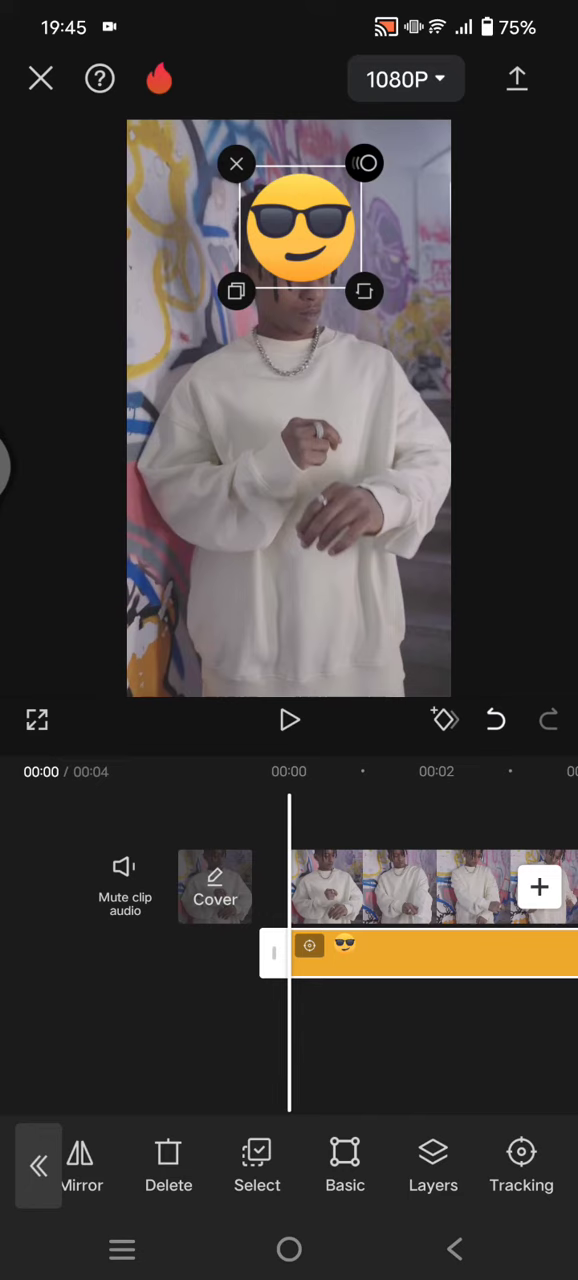
{"action": "left_click", "coordinate": [289, 720]}
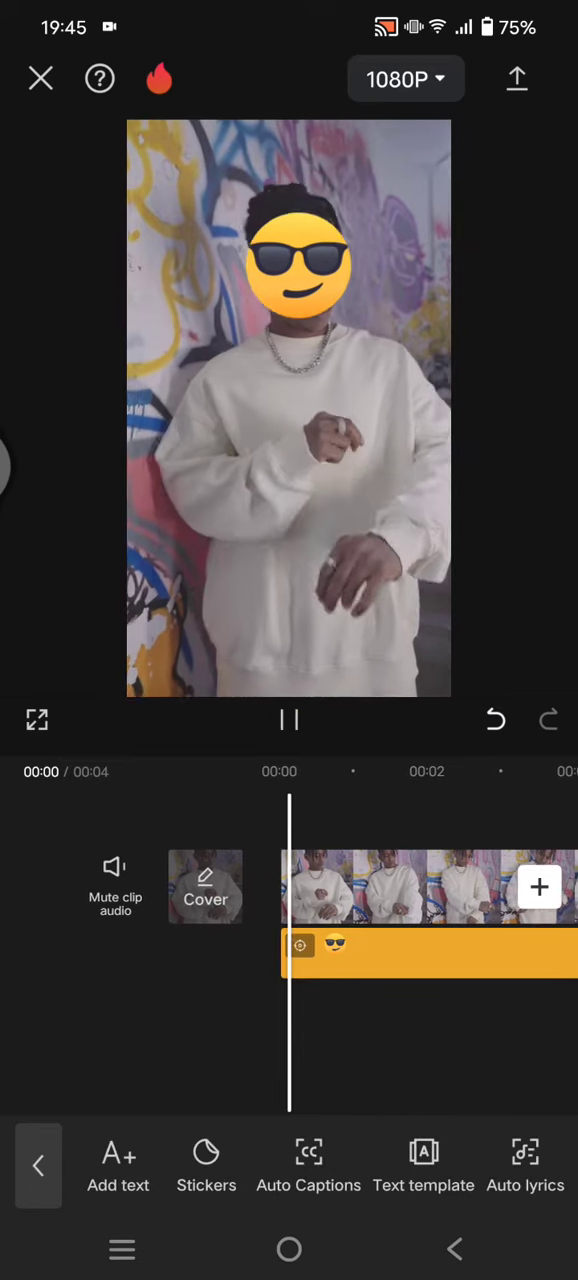